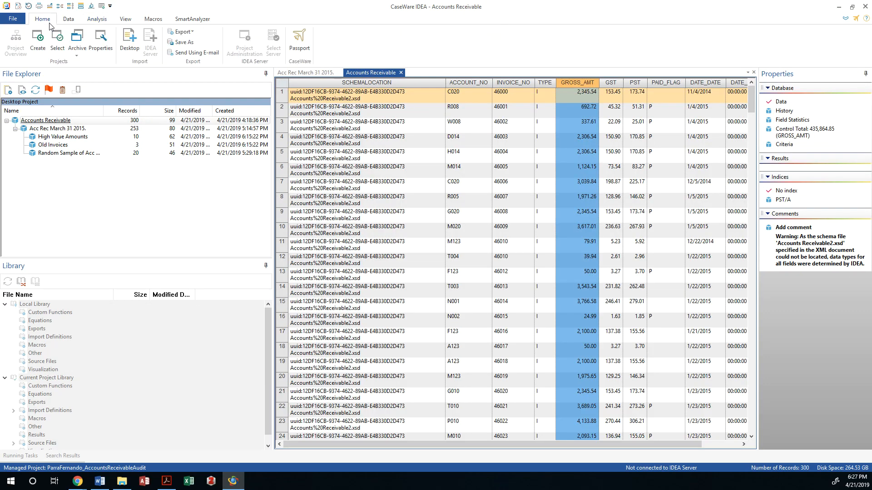
Scroll the IDEA Data Analysis Workbook in Acrobat to Exercise 2I's first four steps.
click(13, 18)
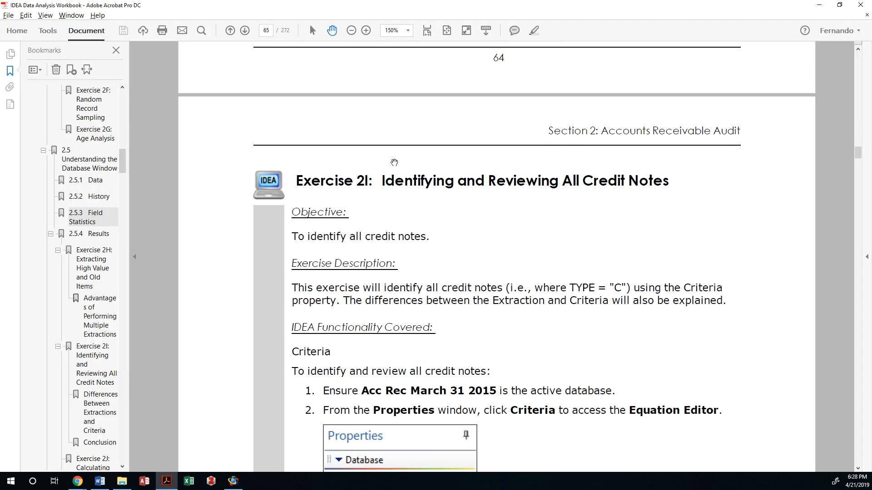
scroll(down, 3)
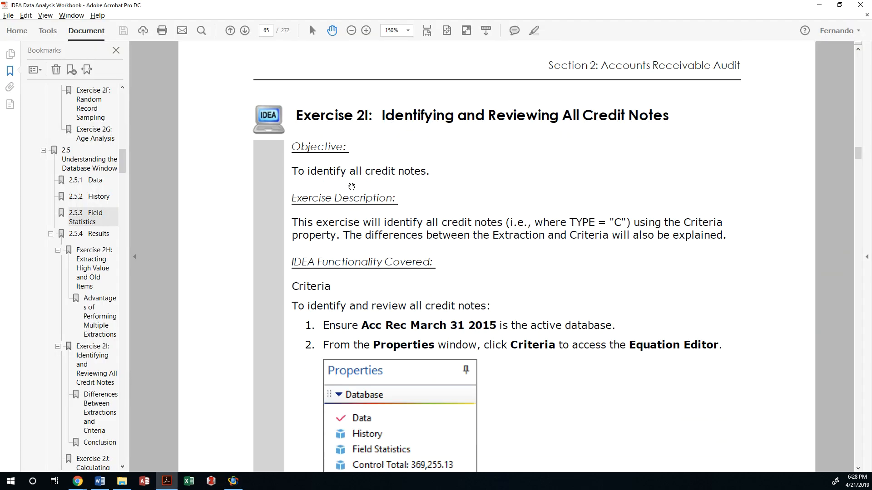
mouse_move(377, 221)
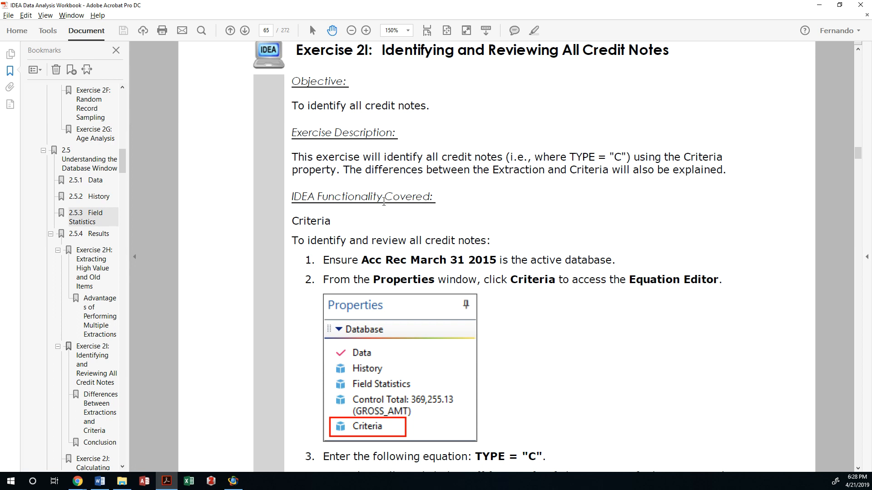
scroll(down, 3)
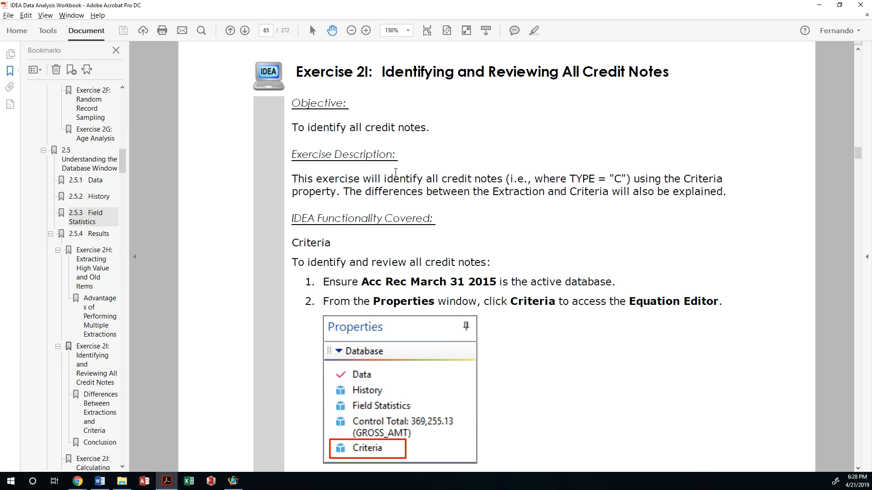
mouse_move(461, 193)
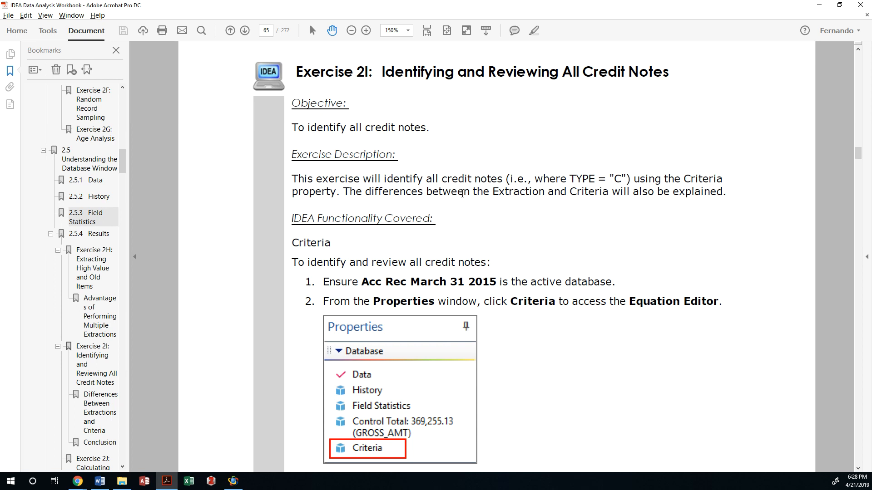
scroll(down, 3)
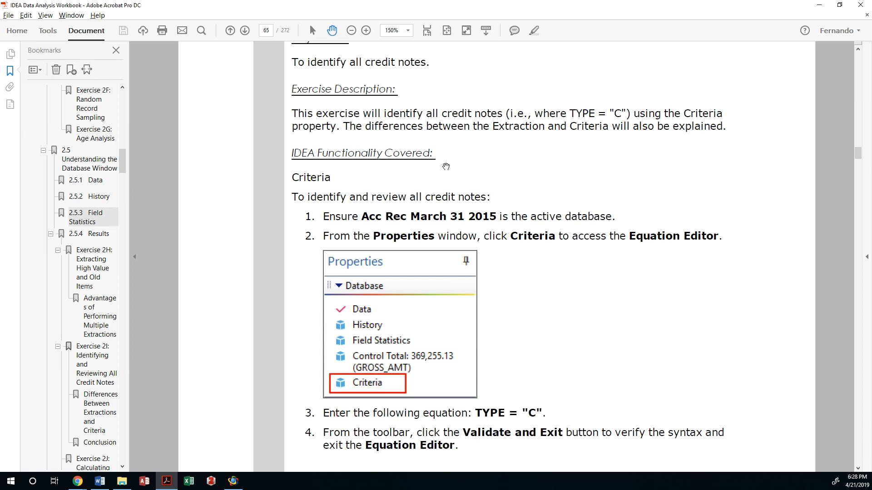
scroll(down, 3)
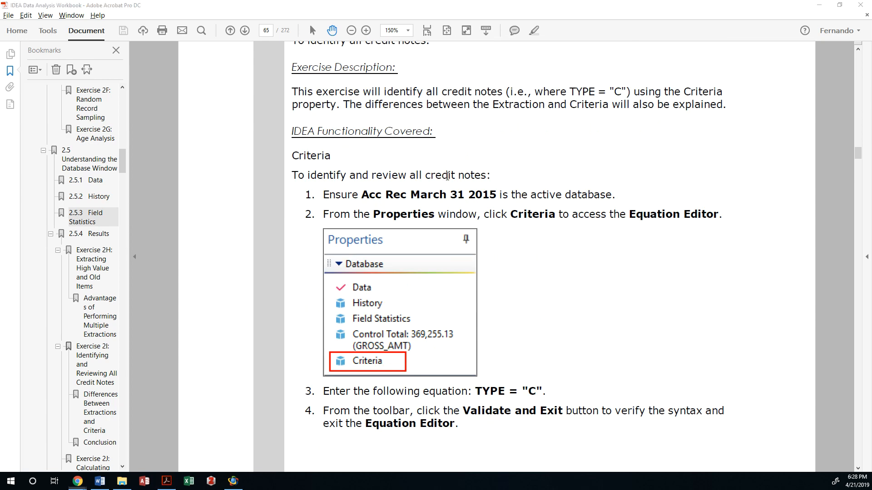
Open the Acc Rec March 31 2015 database from IDEA's File Explorer.
click(232, 481)
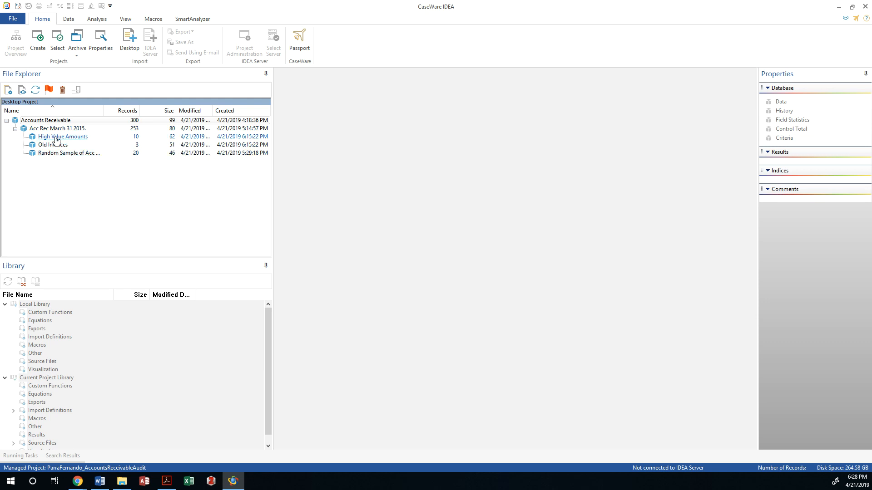
mouse_move(67, 145)
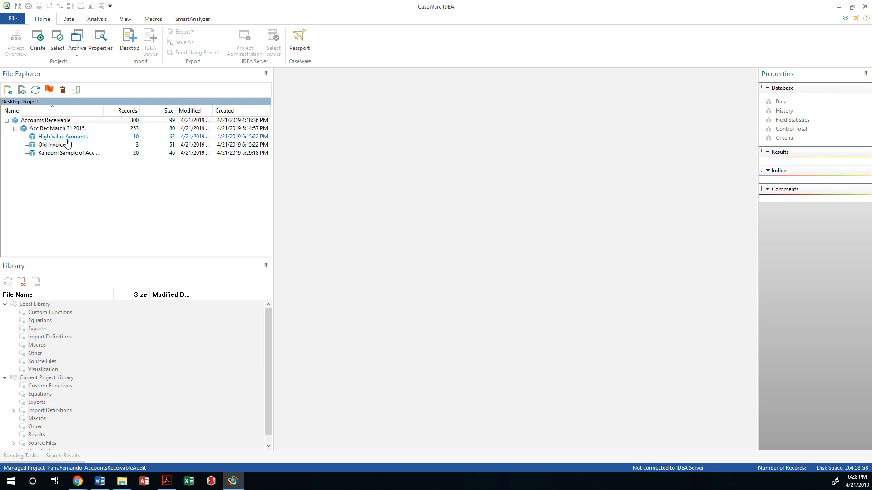
mouse_move(65, 145)
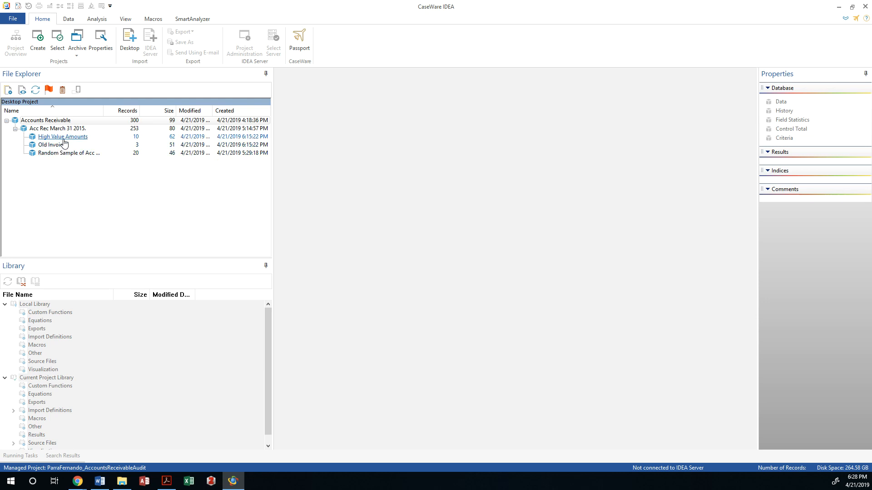
click(57, 128)
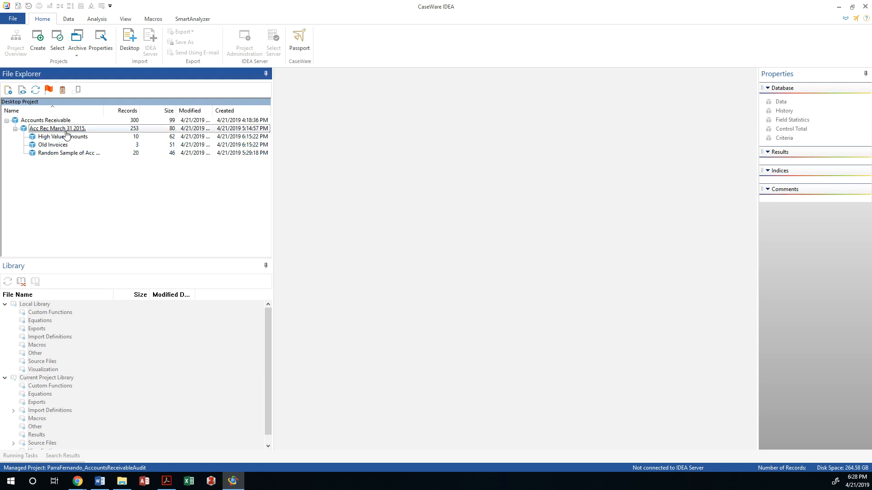
double_click(57, 128)
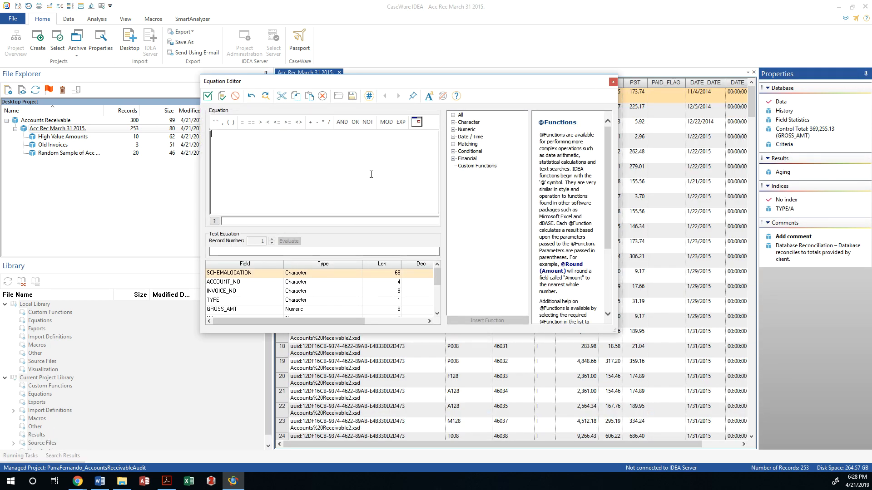
Read the next workbook step, then return to IDEA's criteria equation for TYPE = "C".
click(165, 481)
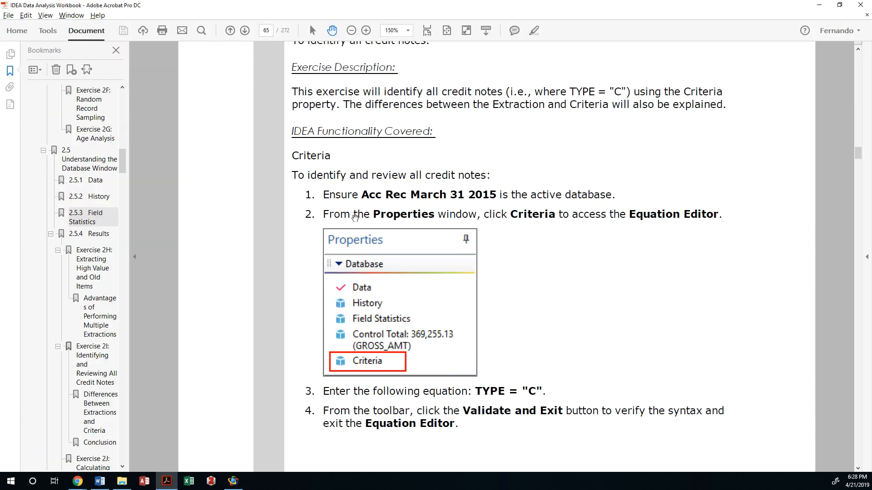
scroll(down, 3)
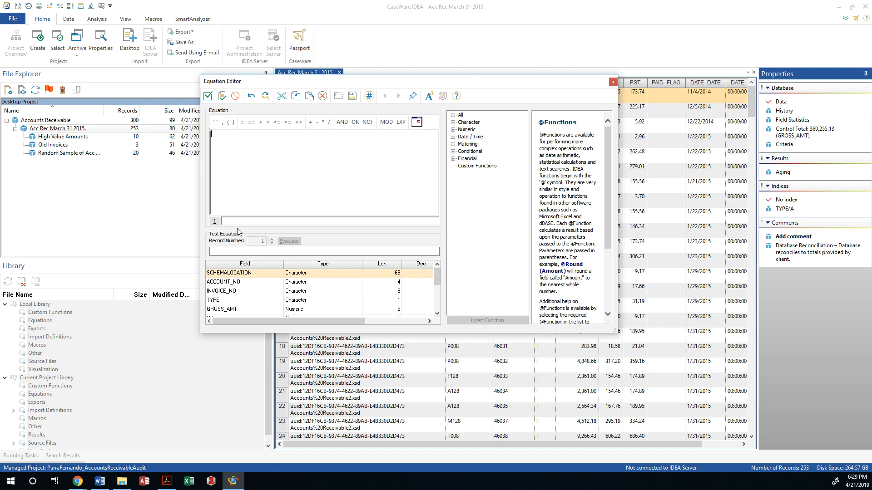
double_click(213, 300)
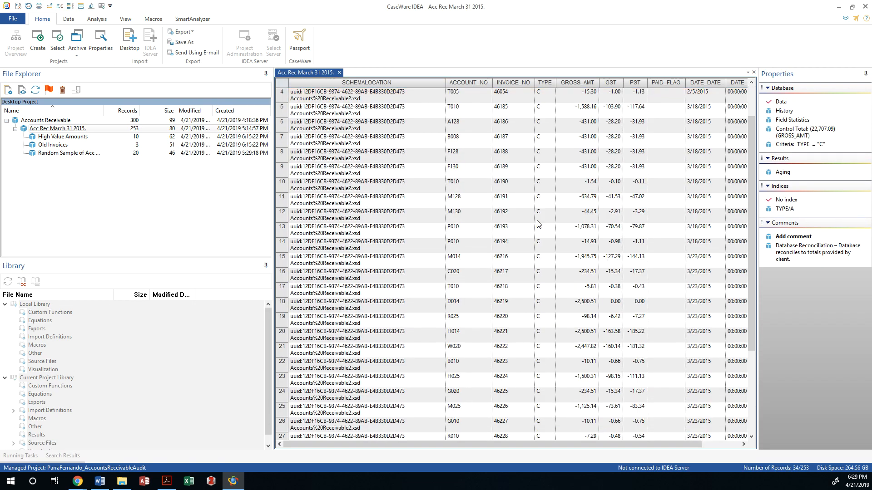
mouse_move(798, 474)
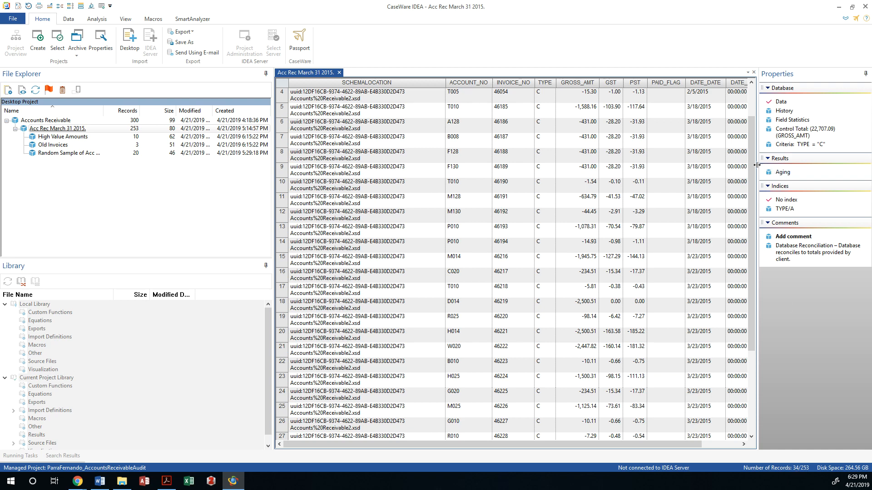
Scroll through the 34 credit-note records and reopen the TYPE = "C" criterion.
scroll(down, 3)
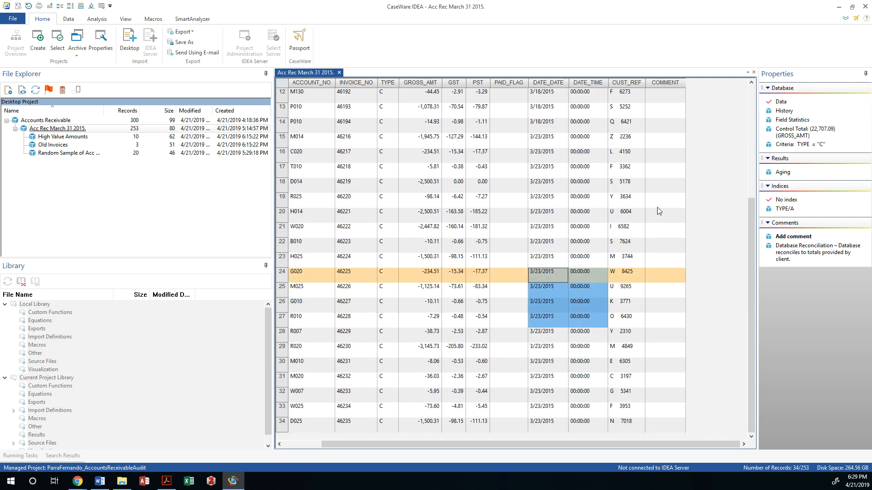
mouse_move(657, 268)
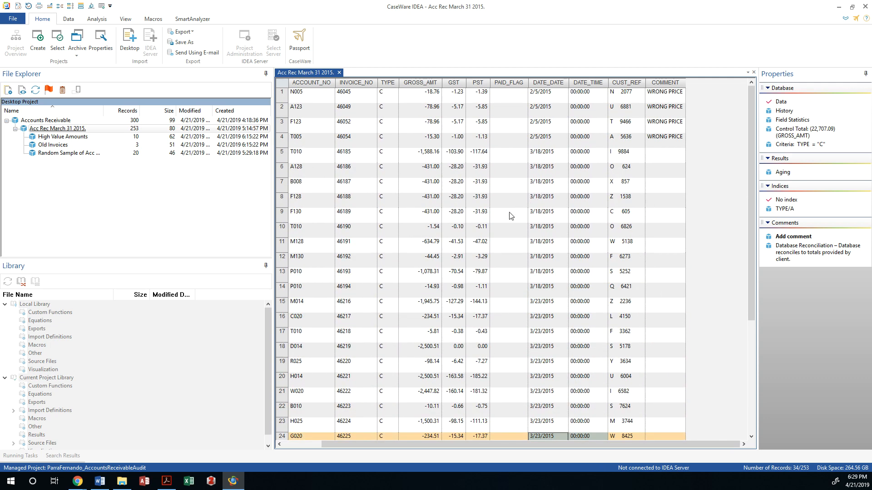
mouse_move(622, 176)
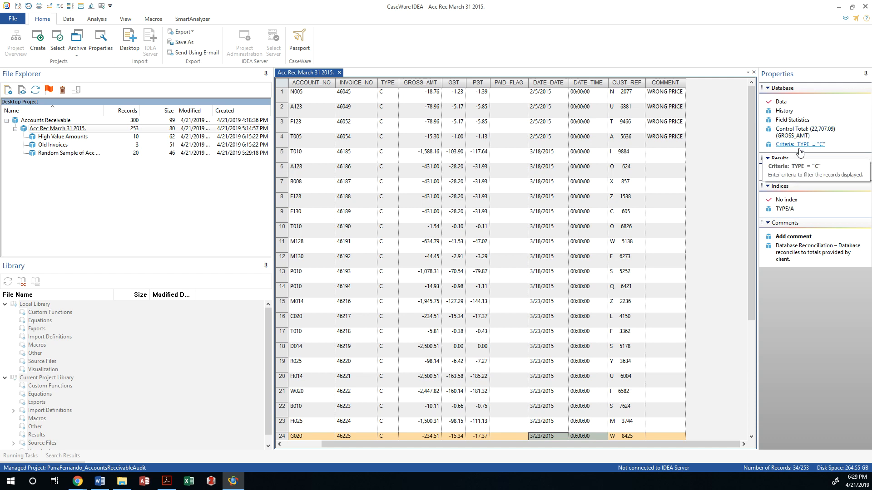
click(800, 144)
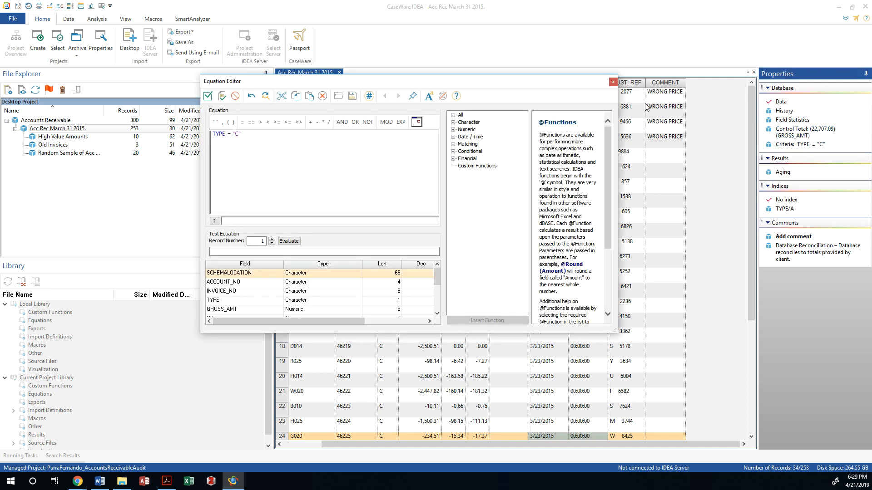
Replace the TYPE = "C" criterion with GROSS_AMT < 0, leaving 44 of 253 records.
right_click(793, 144)
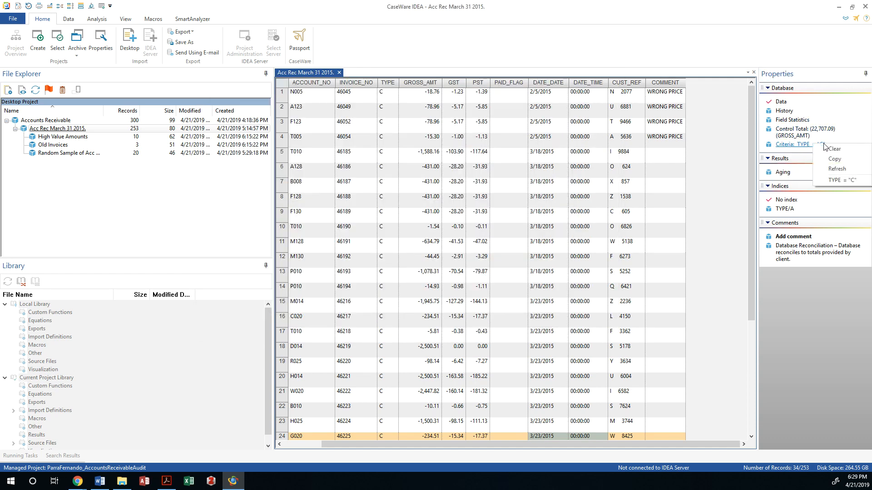
click(836, 149)
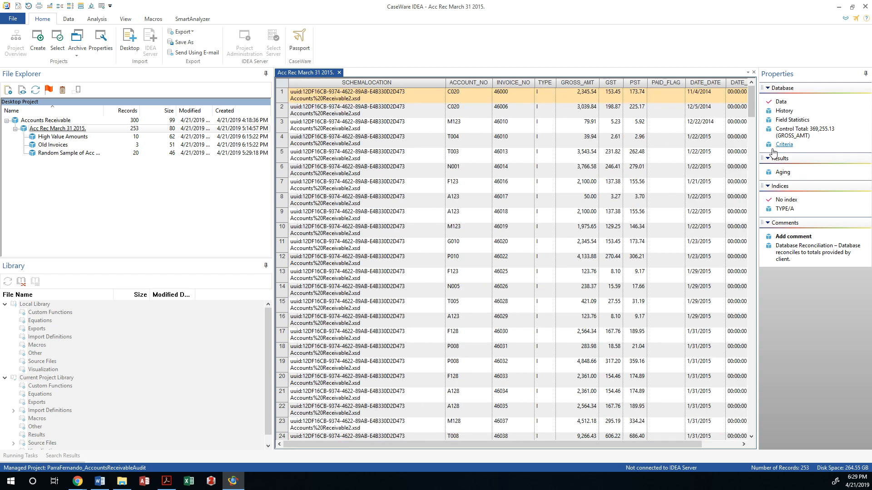
click(783, 144)
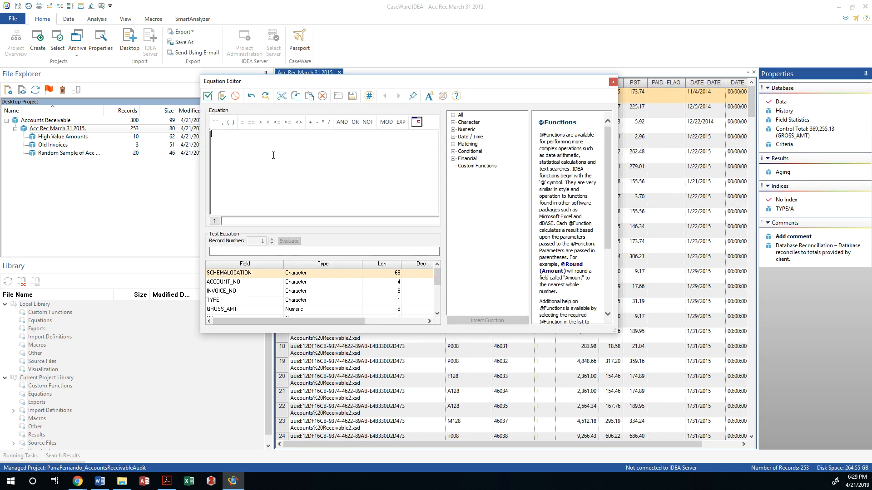
mouse_move(245, 282)
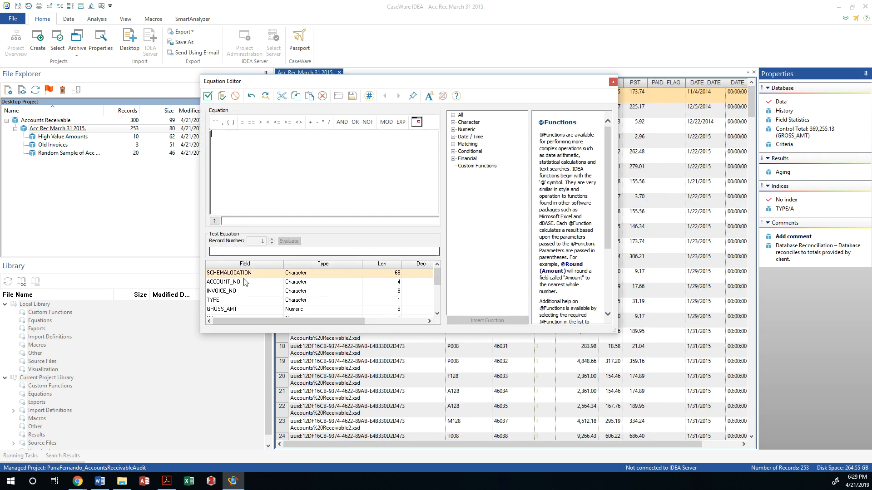
double_click(222, 308)
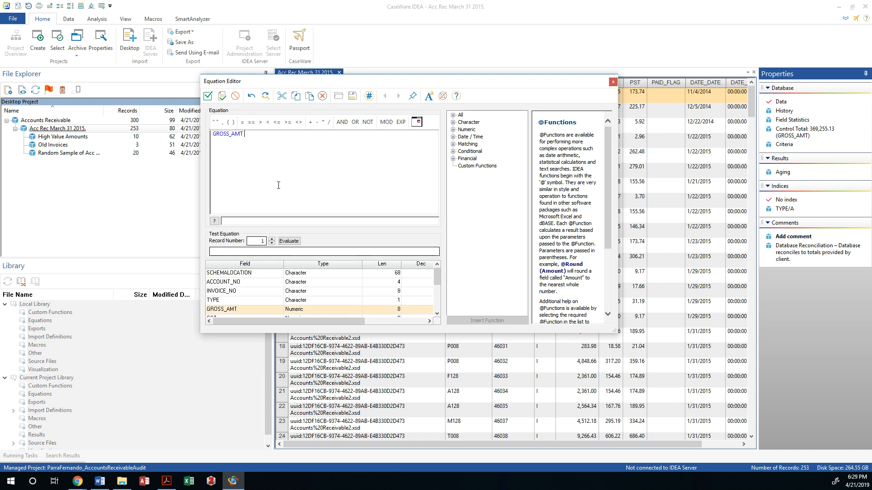
mouse_move(261, 122)
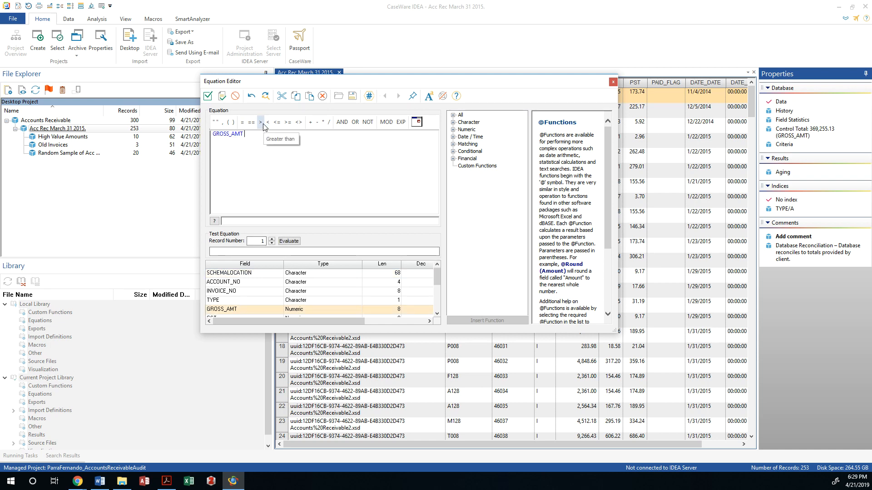
text(< 0)
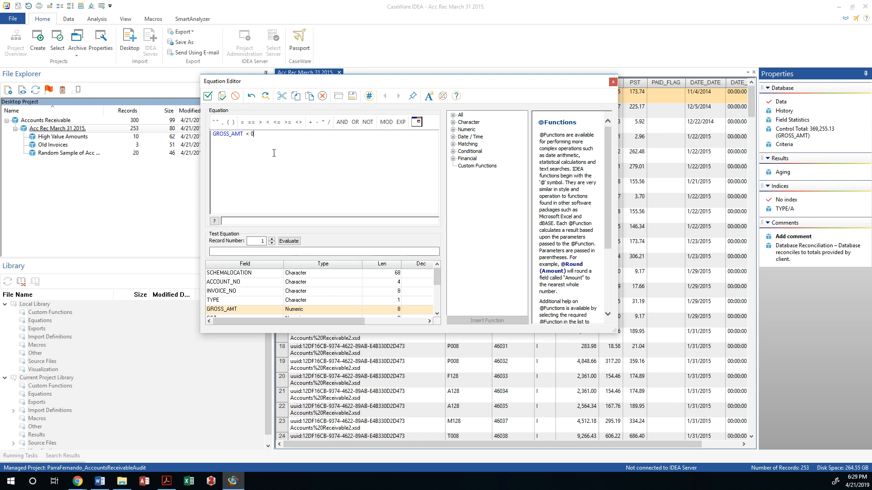
click(208, 96)
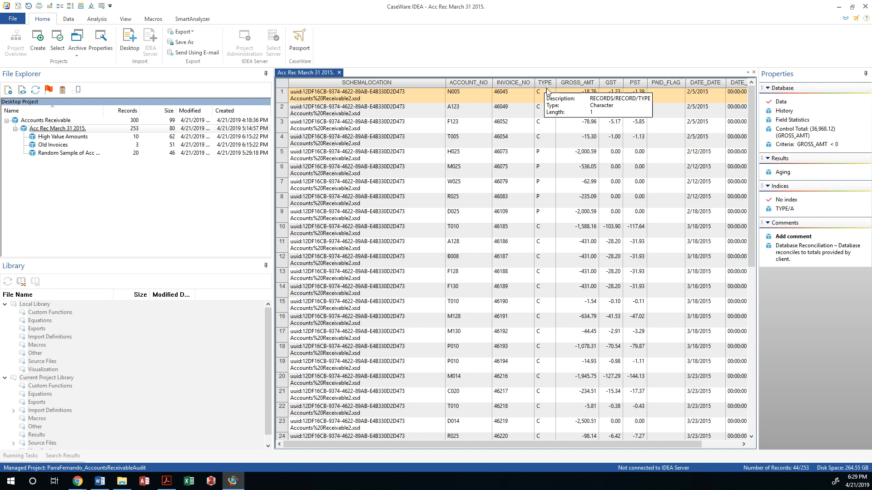
mouse_move(565, 104)
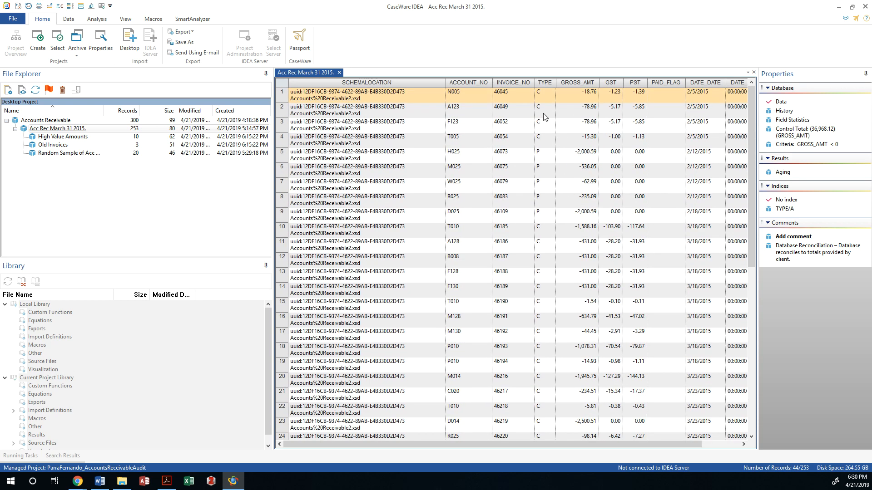
click(576, 137)
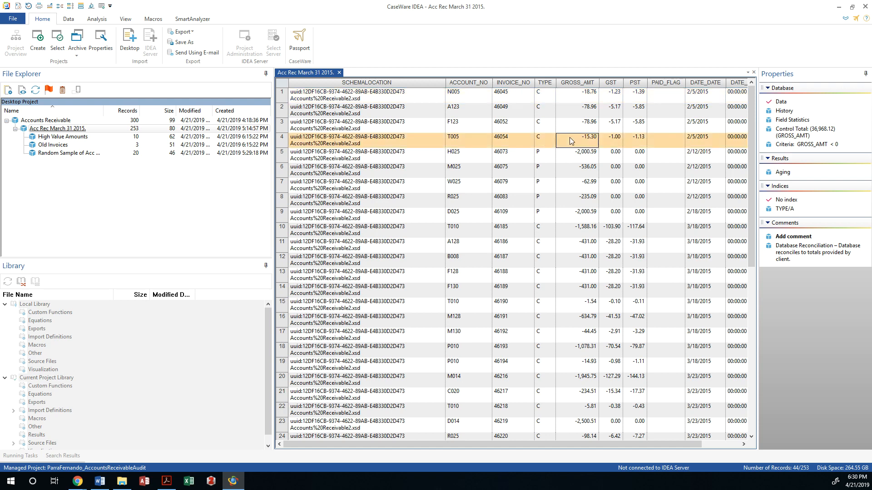
click(577, 107)
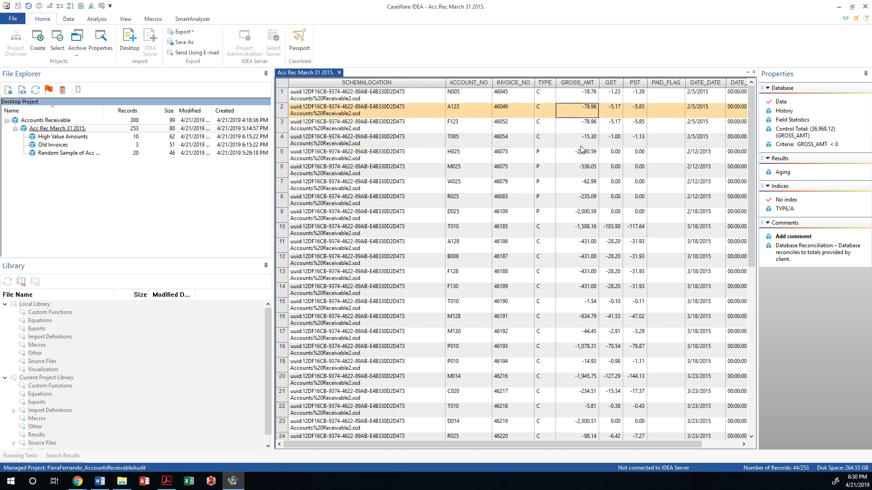
mouse_move(741, 426)
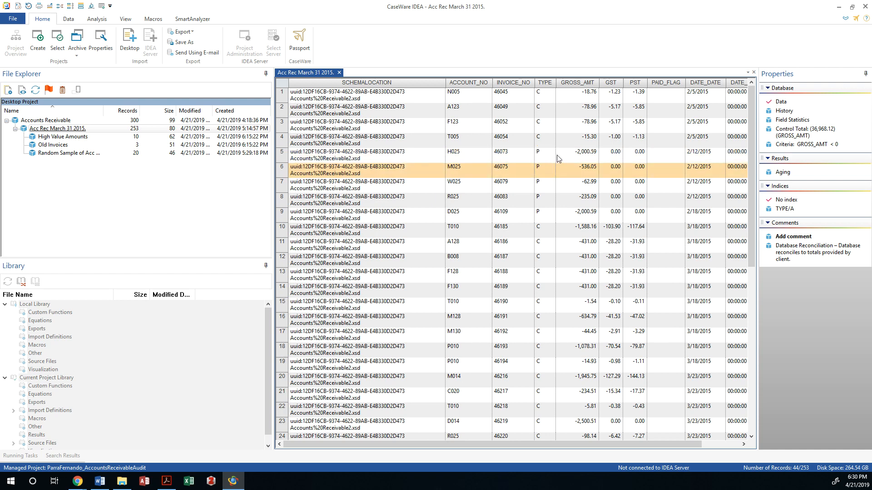
click(545, 199)
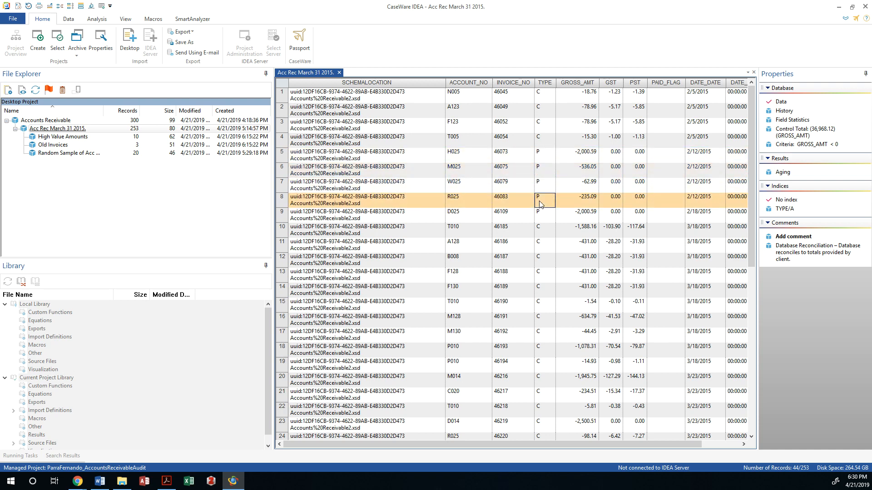
click(512, 200)
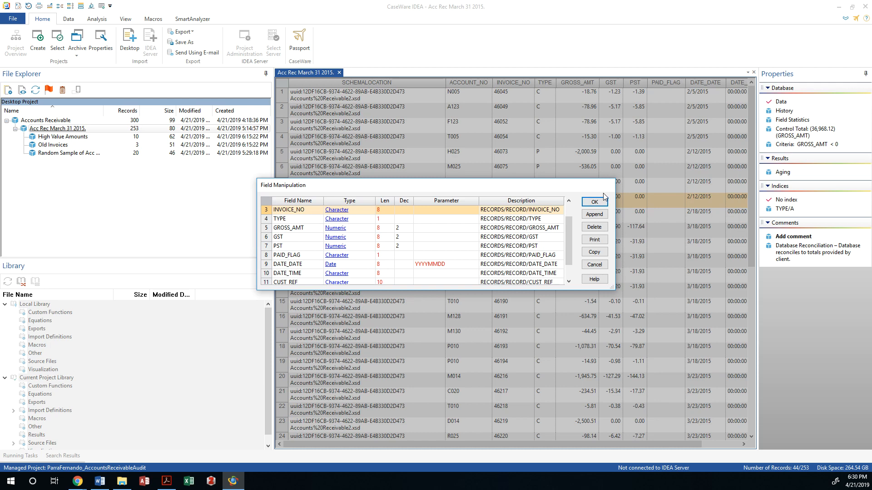
Close the Field Manipulation dialog and start a Notepad note of invoice numbers.
click(594, 201)
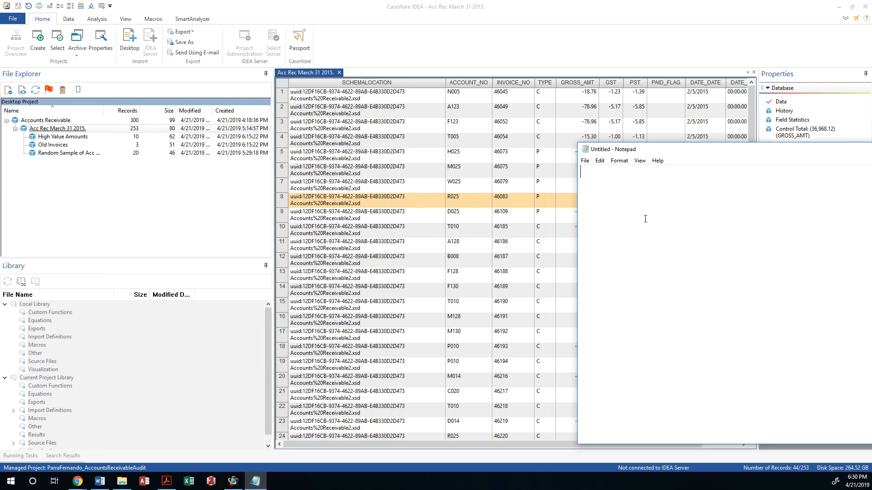
text(46079)
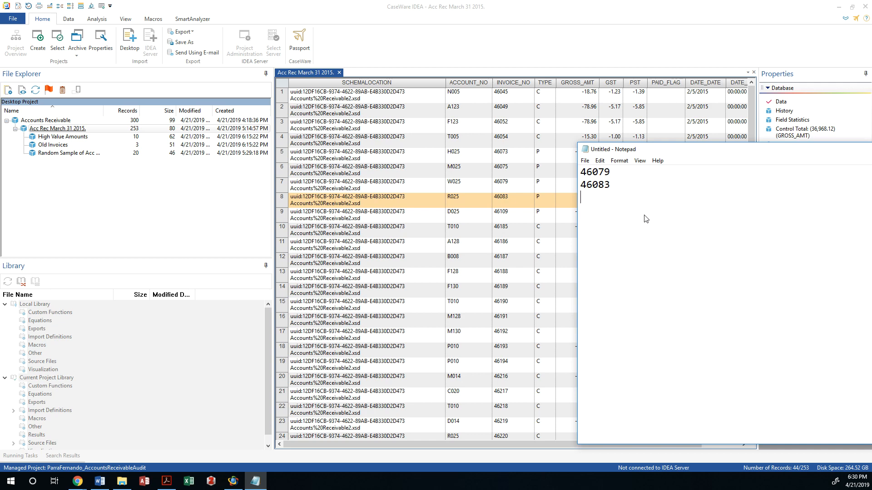
Enter the payment invoice numbers into the Notepad note.
text(46109)
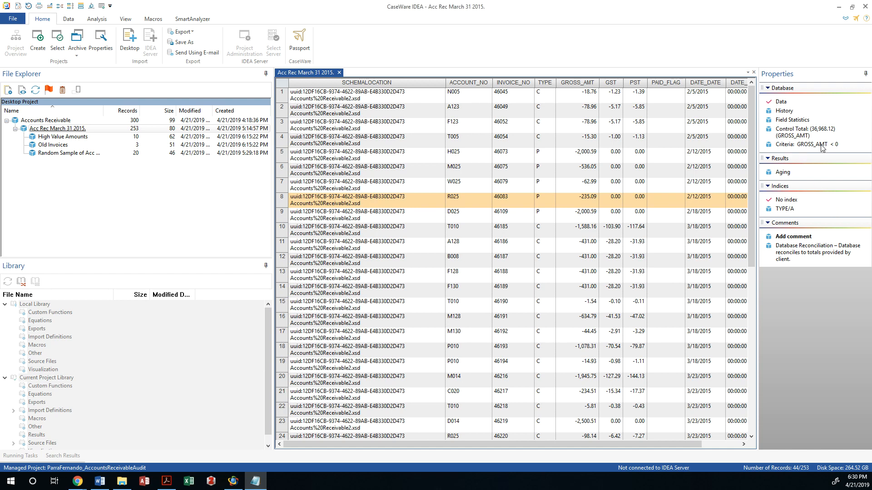
Change the criteria equation to INVOICE_NO = "46079".
click(821, 144)
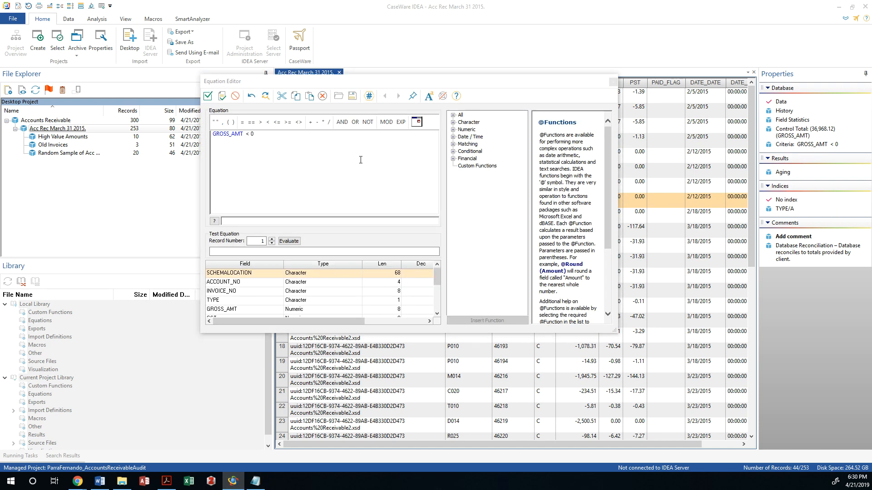
double_click(221, 291)
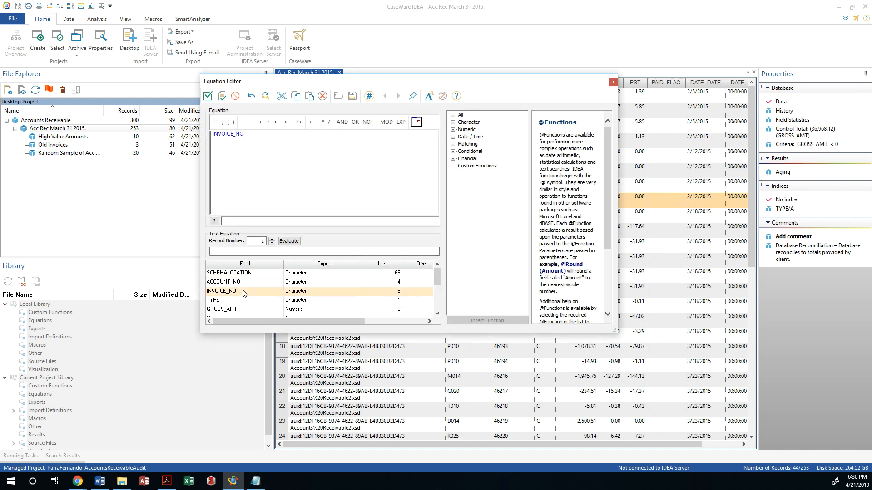
text(=)
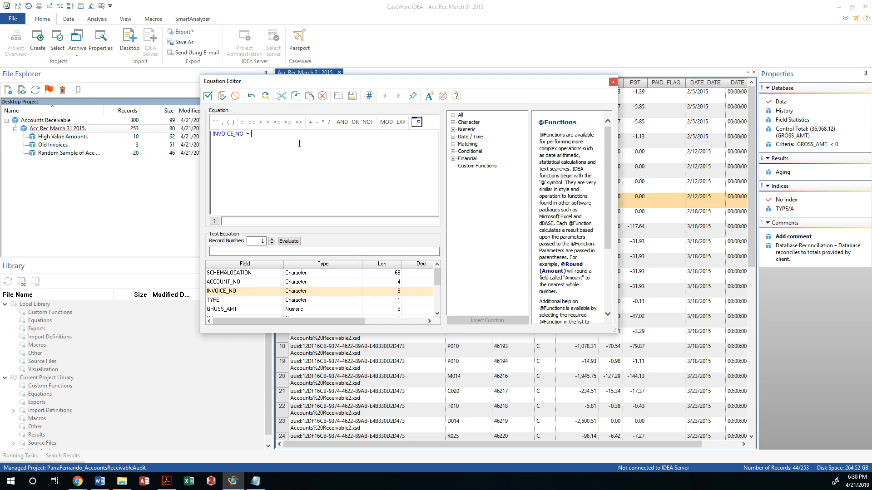
text(460)
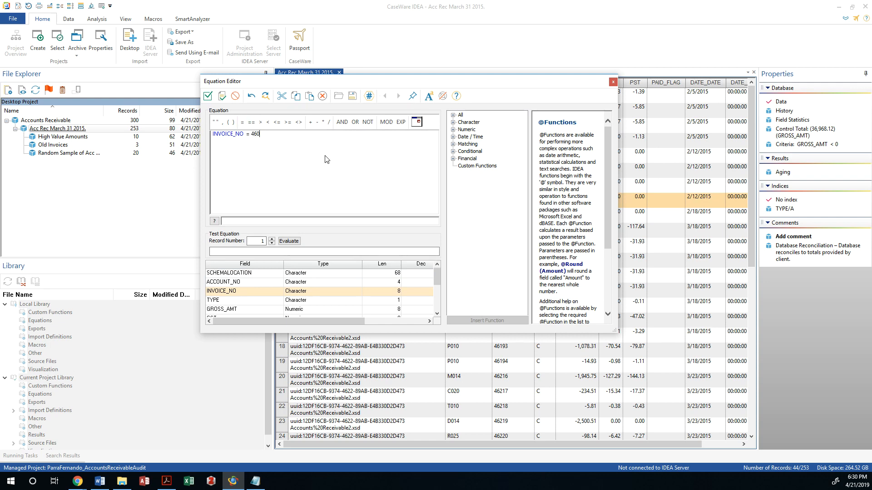
text("46079")
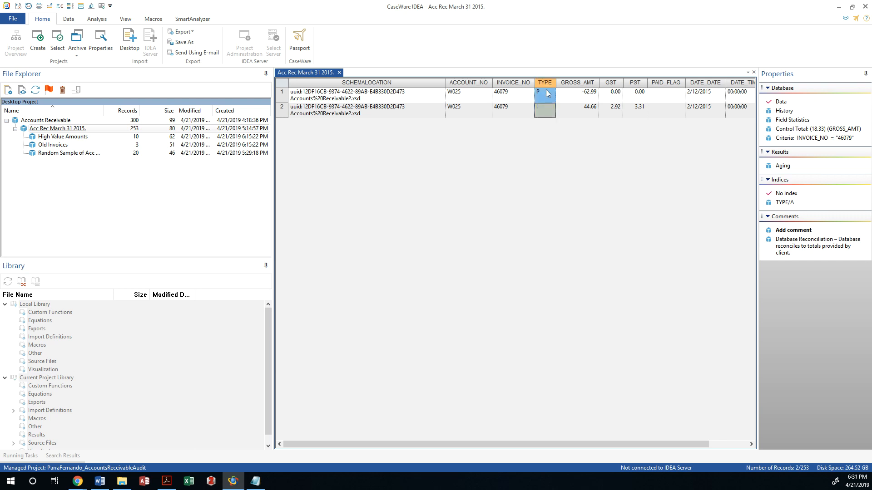
click(545, 109)
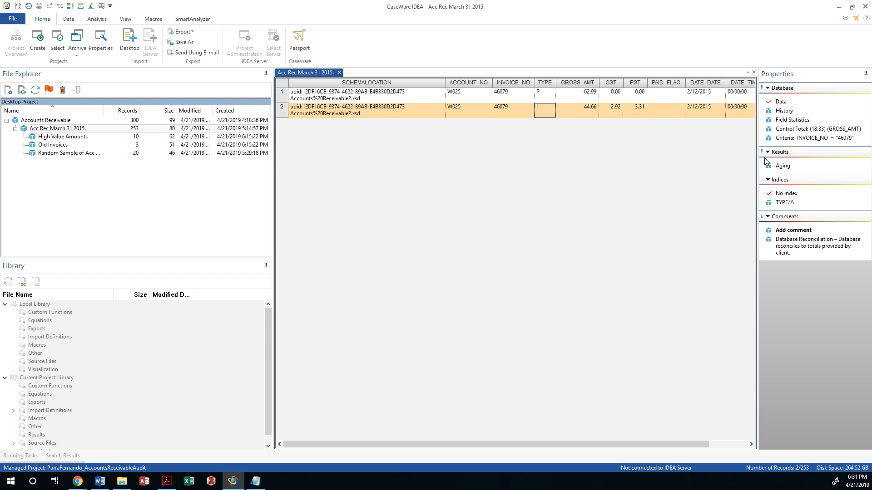
mouse_move(773, 159)
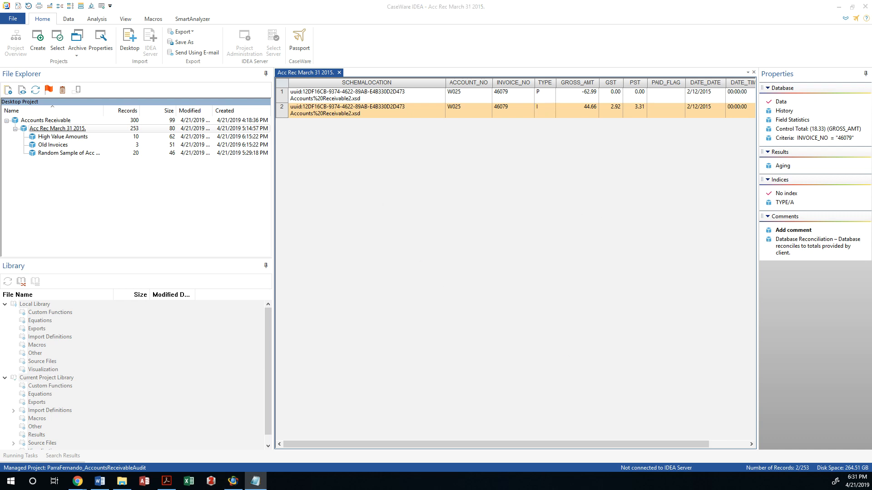
mouse_move(809, 137)
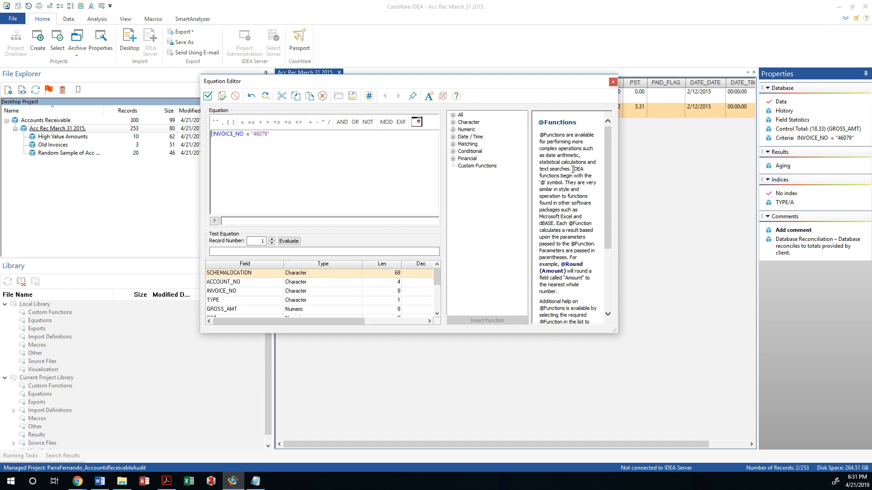
Swap the equation's invoice number to 46083 and apply the filter.
double_click(259, 133)
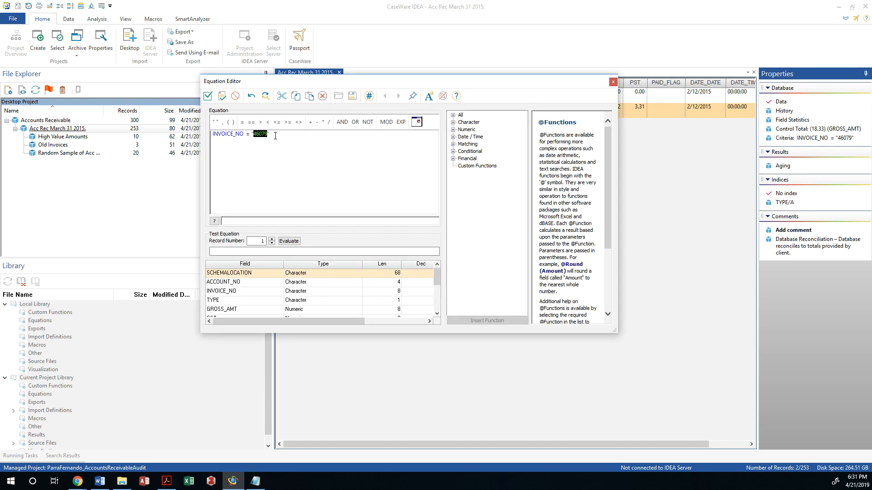
click(208, 96)
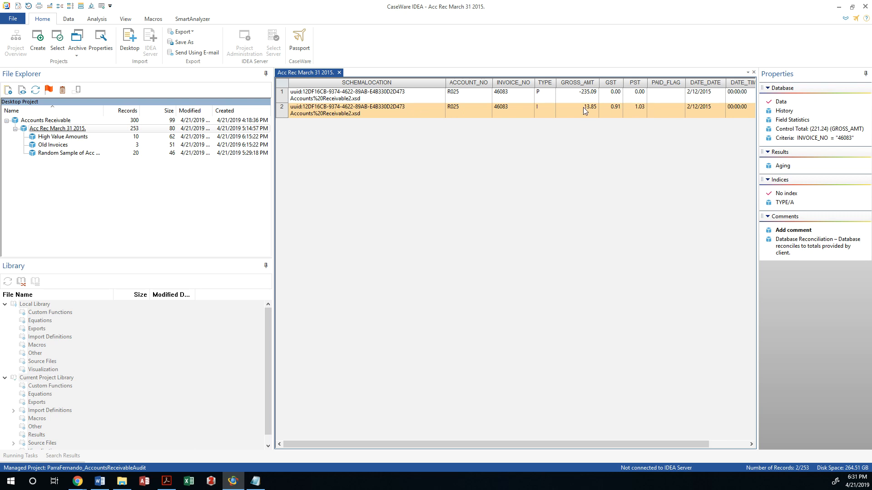
mouse_move(583, 97)
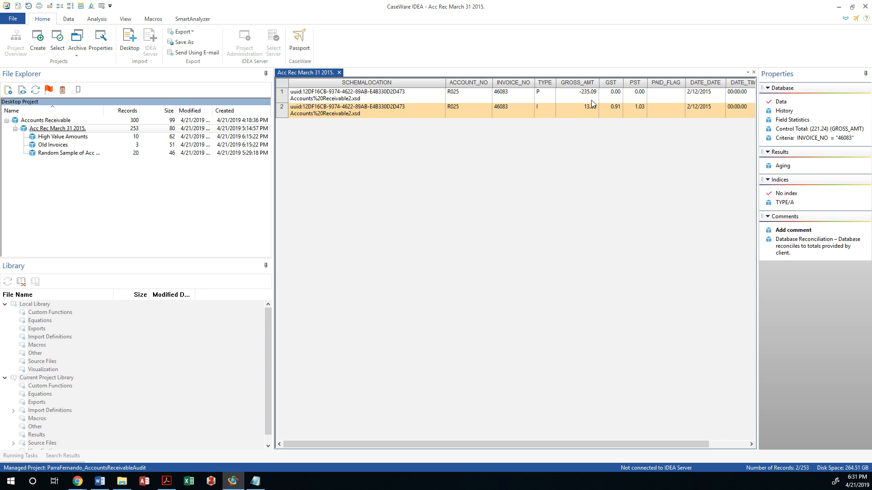
mouse_move(559, 108)
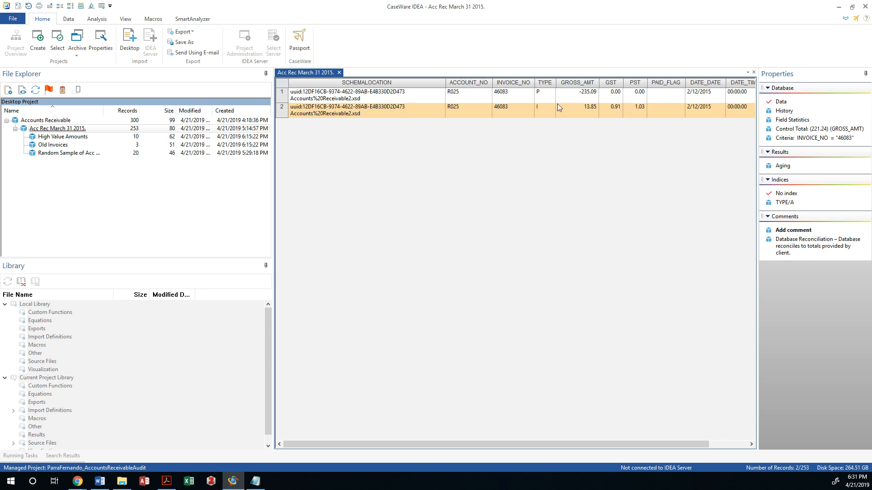
mouse_move(562, 106)
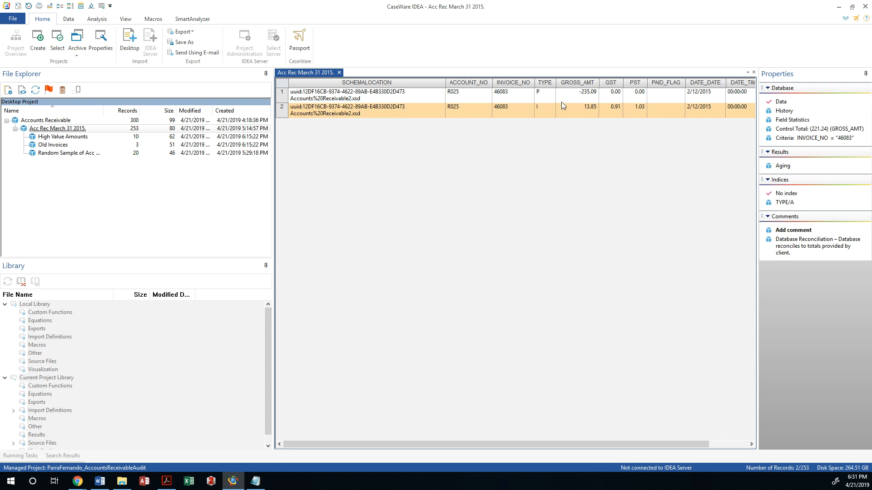
mouse_move(563, 109)
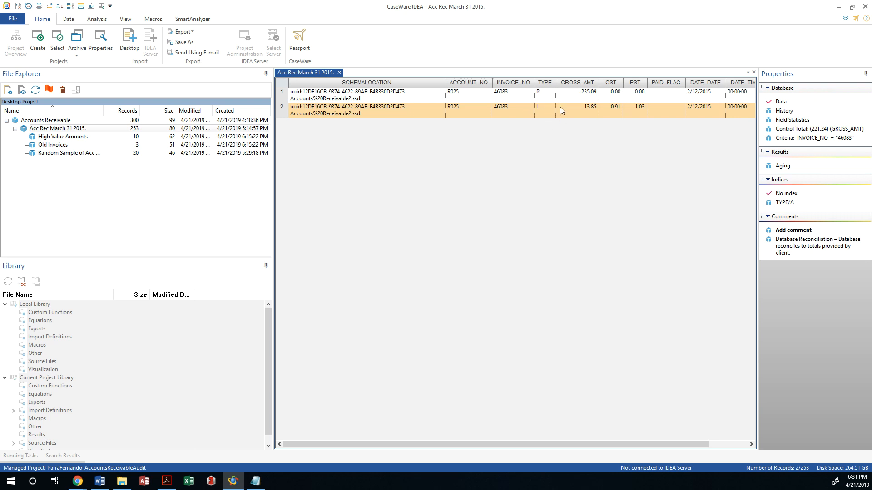
mouse_move(577, 107)
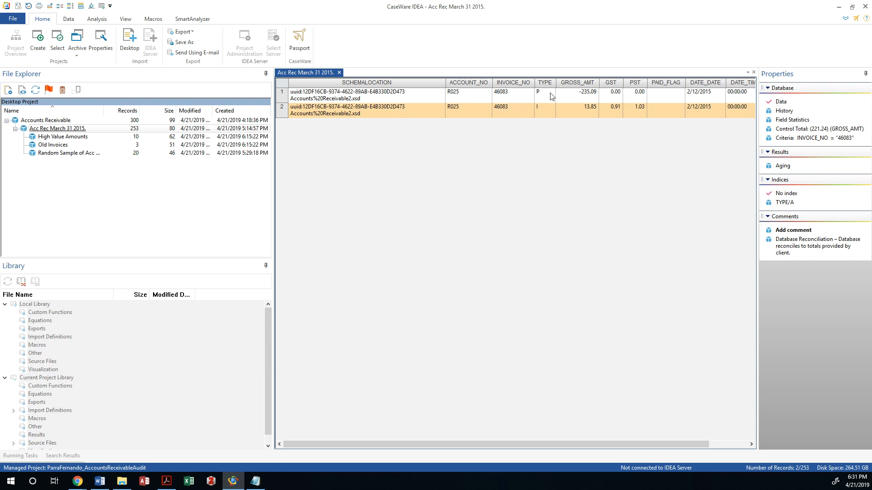
mouse_move(546, 110)
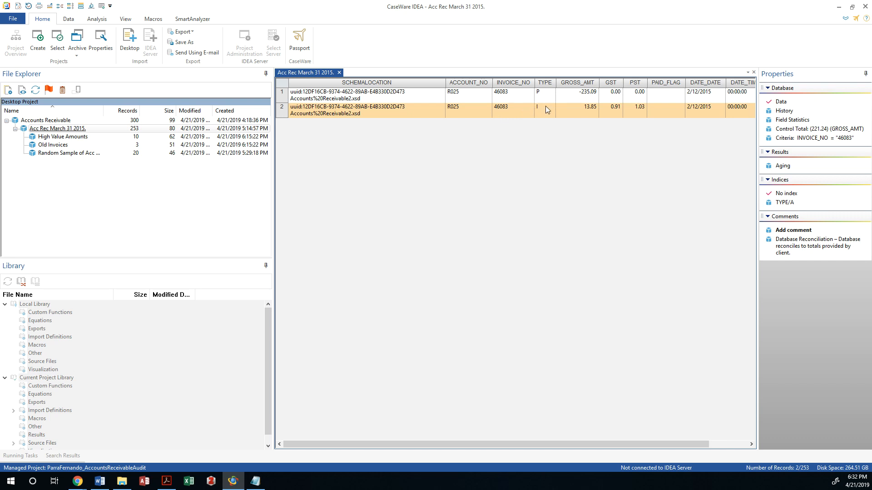
mouse_move(549, 109)
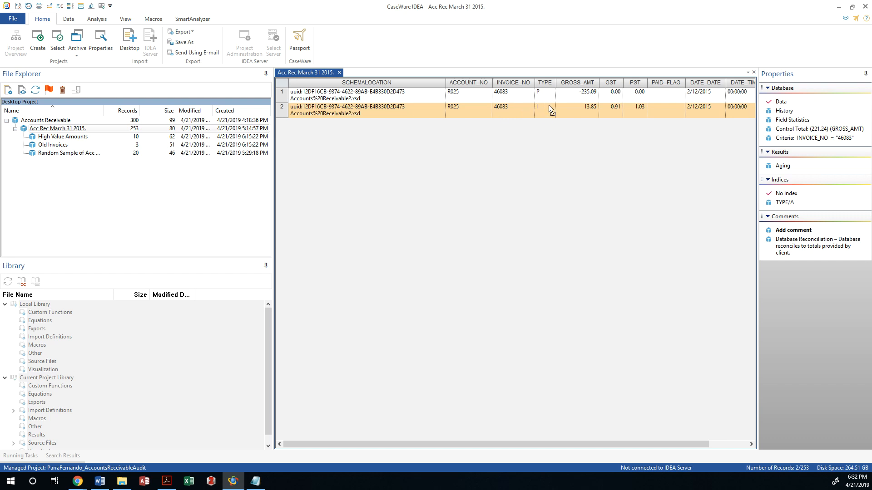
mouse_move(592, 97)
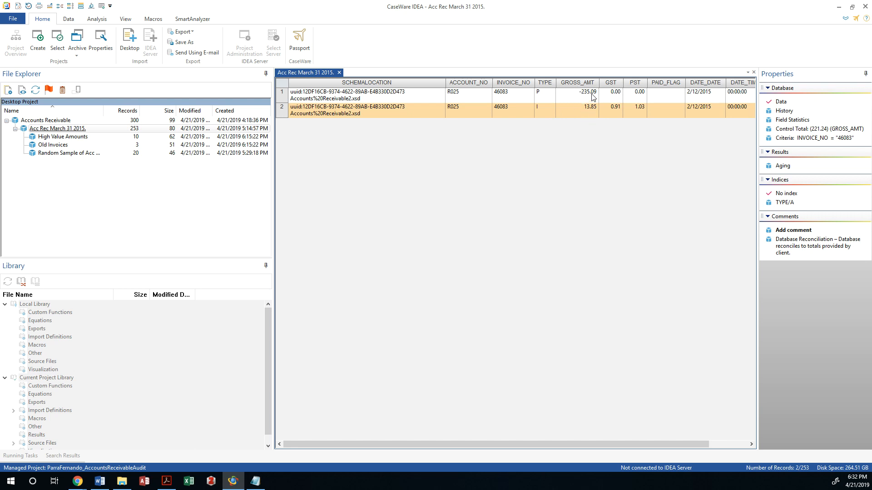
mouse_move(582, 101)
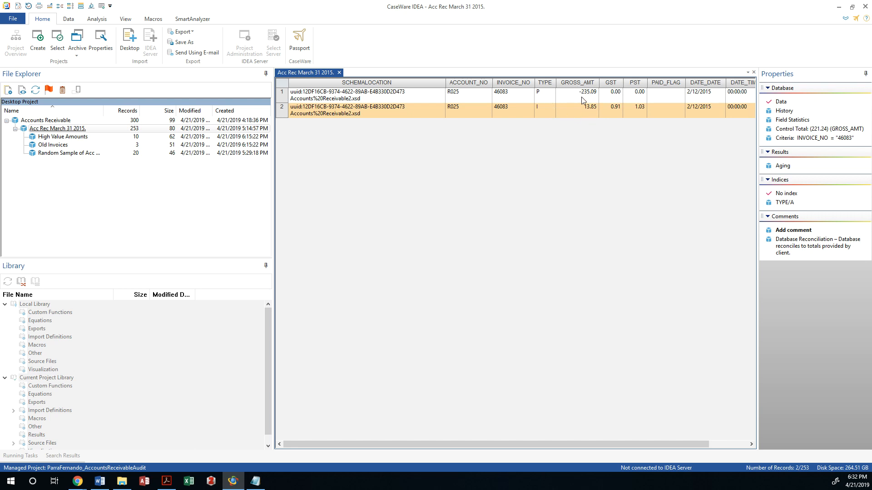
mouse_move(592, 96)
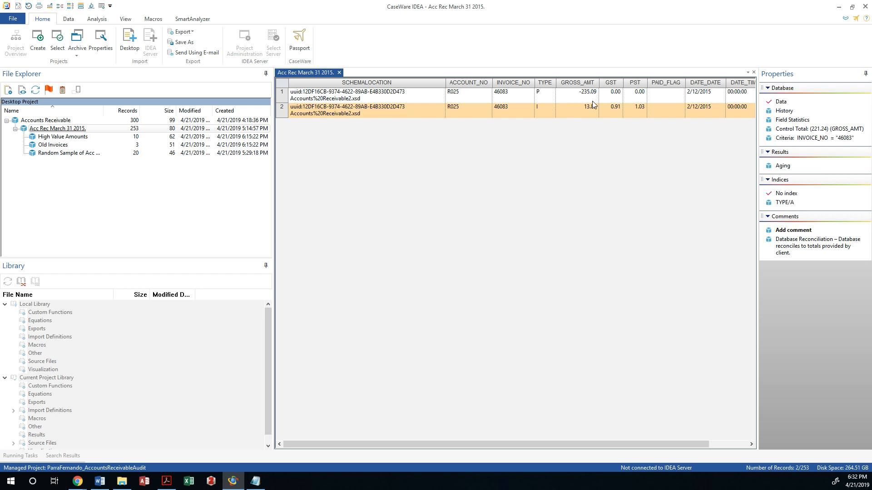
mouse_move(520, 109)
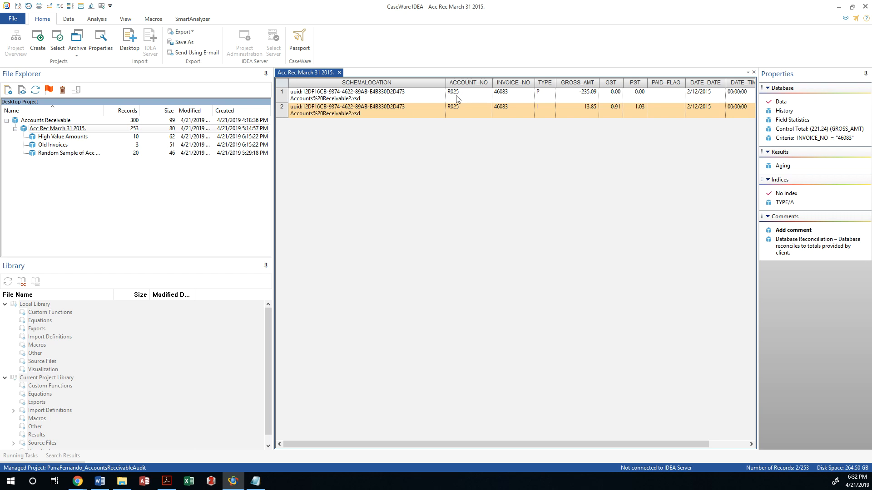
mouse_move(573, 108)
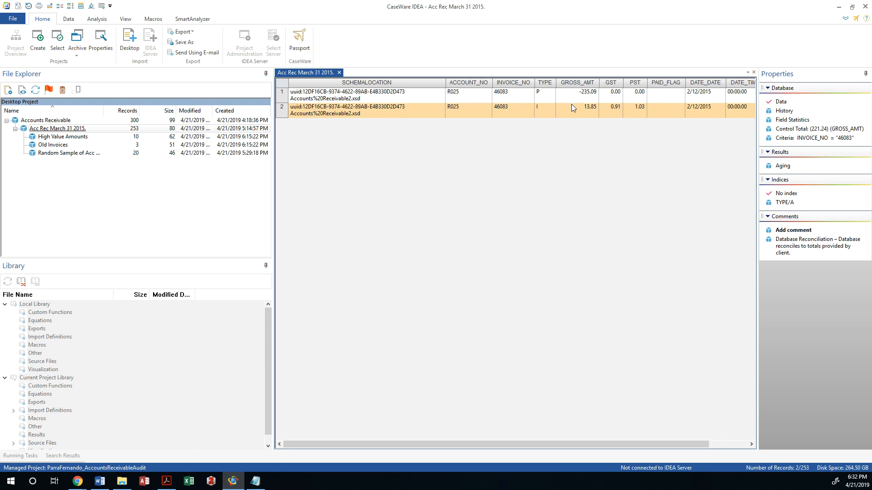
mouse_move(604, 113)
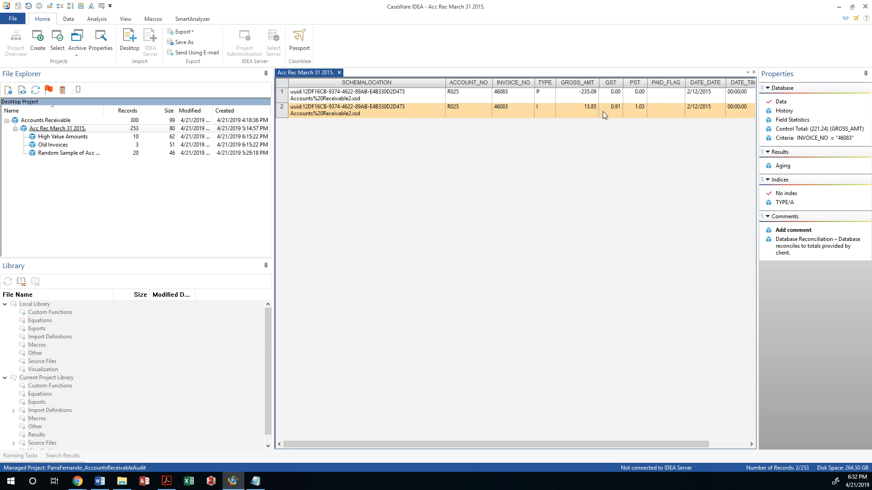
click(704, 109)
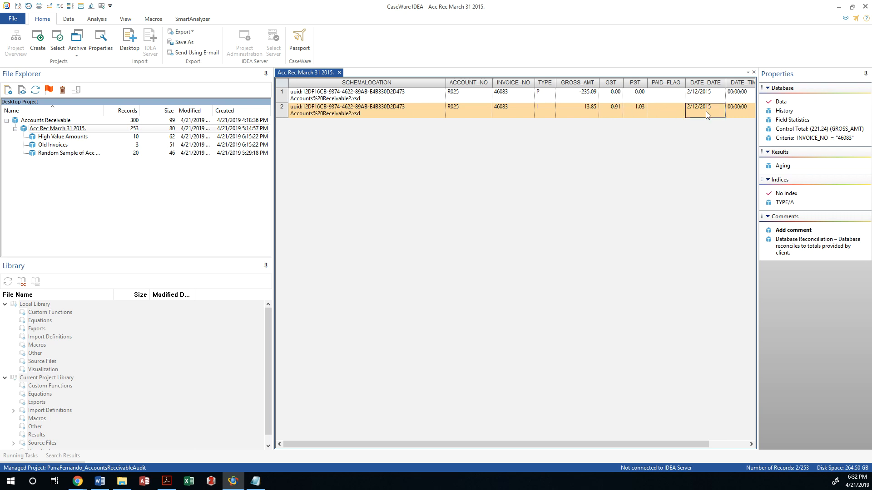
mouse_move(713, 111)
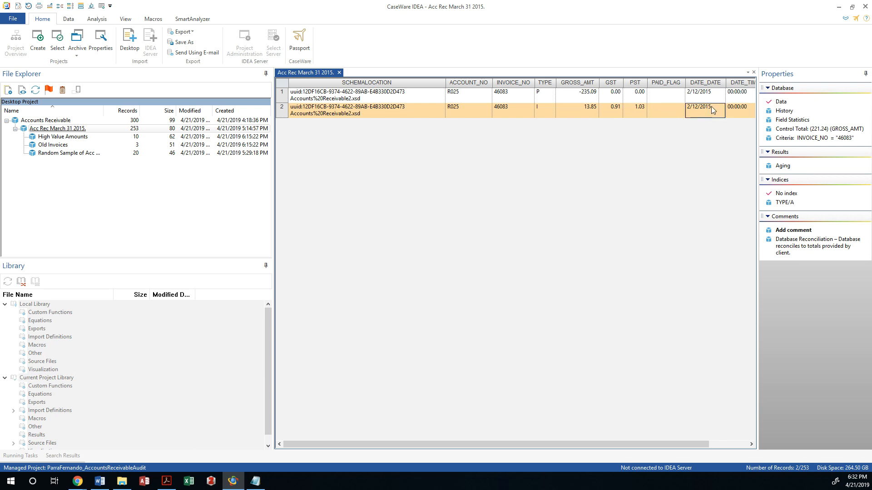
mouse_move(710, 112)
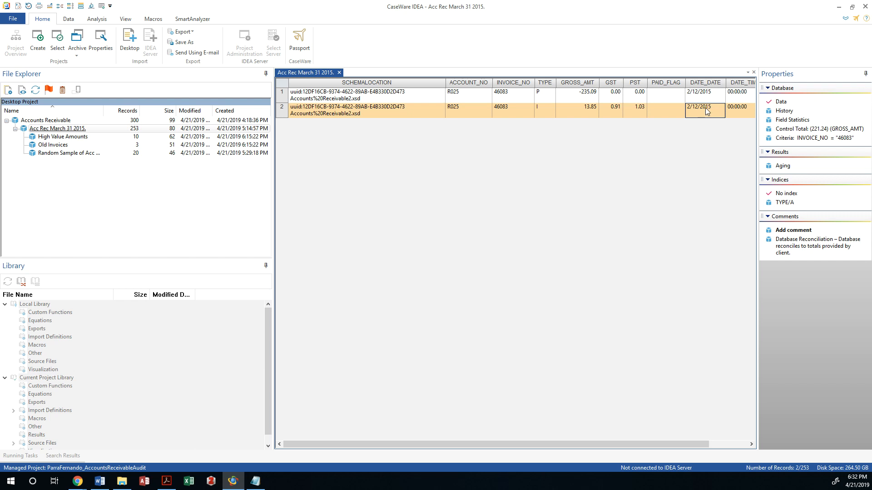
mouse_move(707, 111)
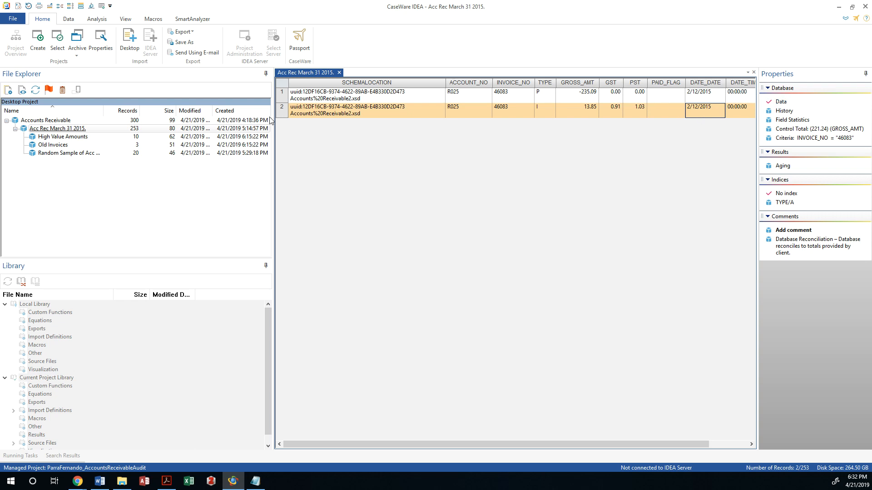
mouse_move(792, 120)
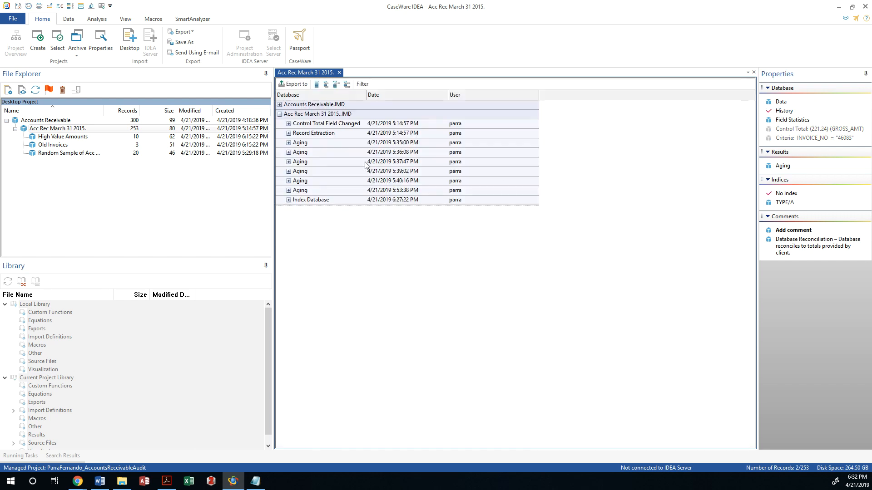
Expand, then collapse, the Accounts Receivable.IMD history entries.
click(280, 104)
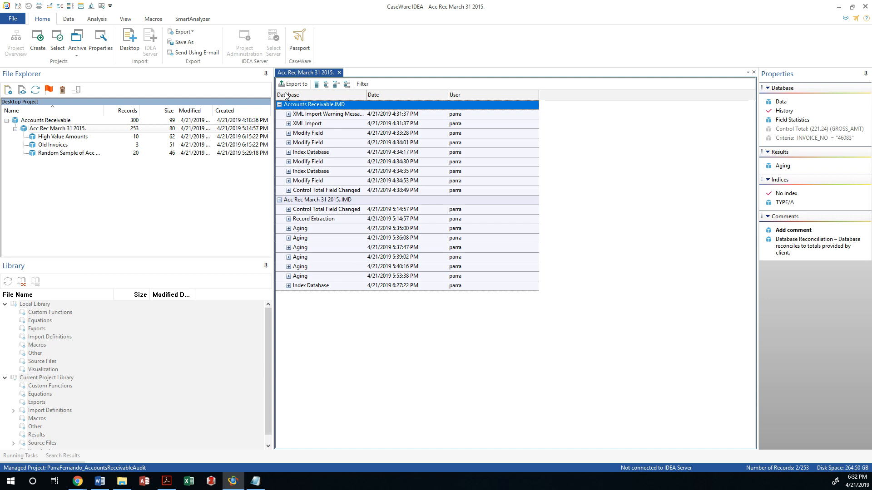
click(279, 104)
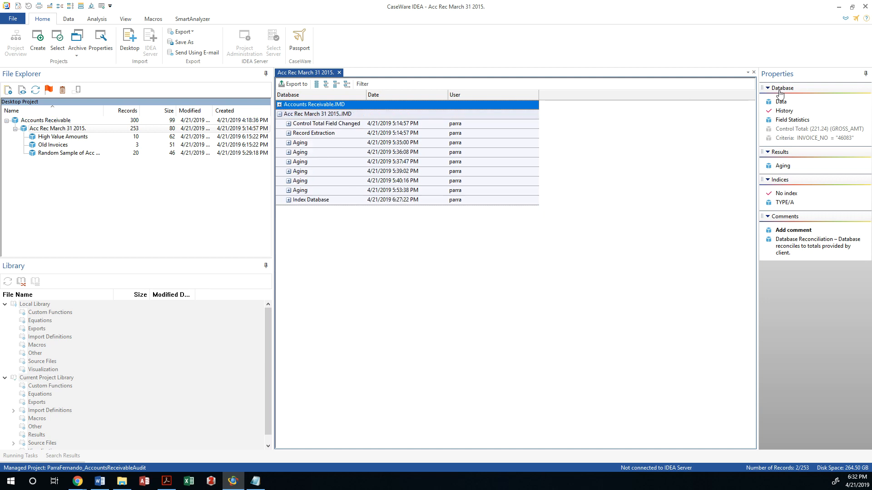
Reopen the filter criteria and replace INVOICE_NO = "46083" with GROSS_AMT in the Equation Editor.
click(813, 138)
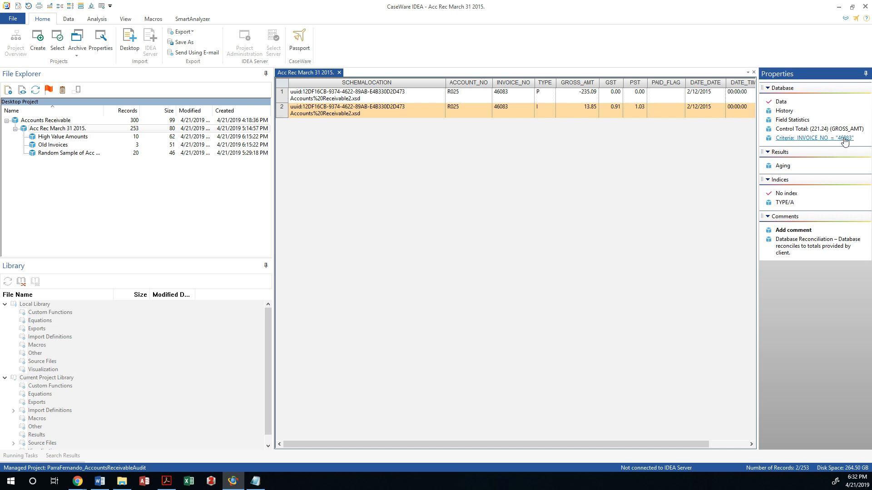
click(814, 138)
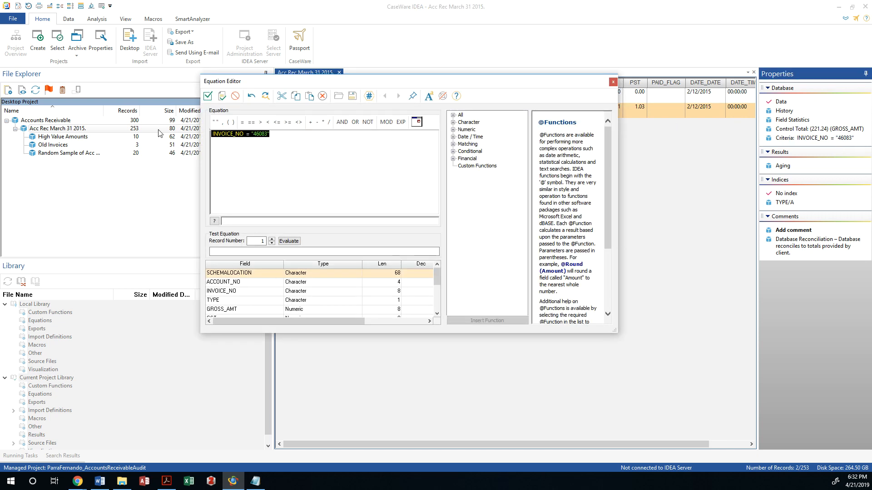
double_click(221, 309)
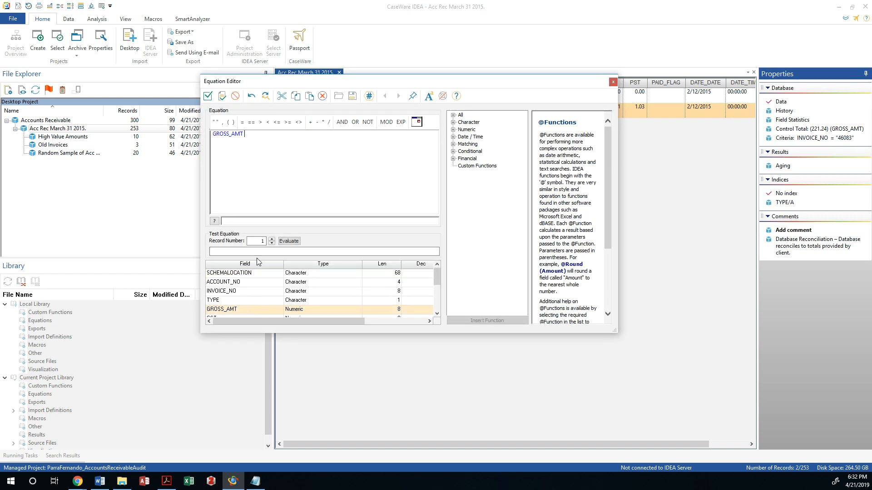